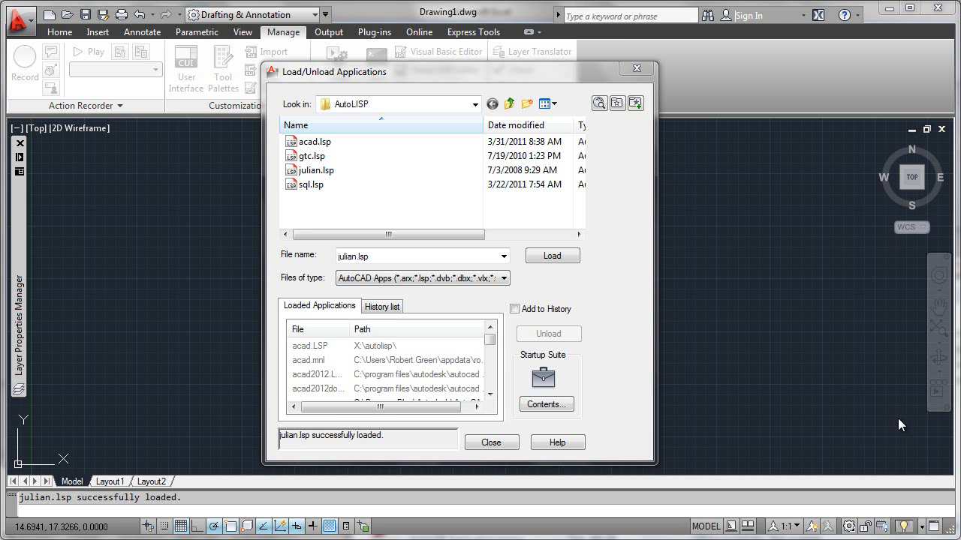
{"action": "mouse_move", "coordinate": [720, 343]}
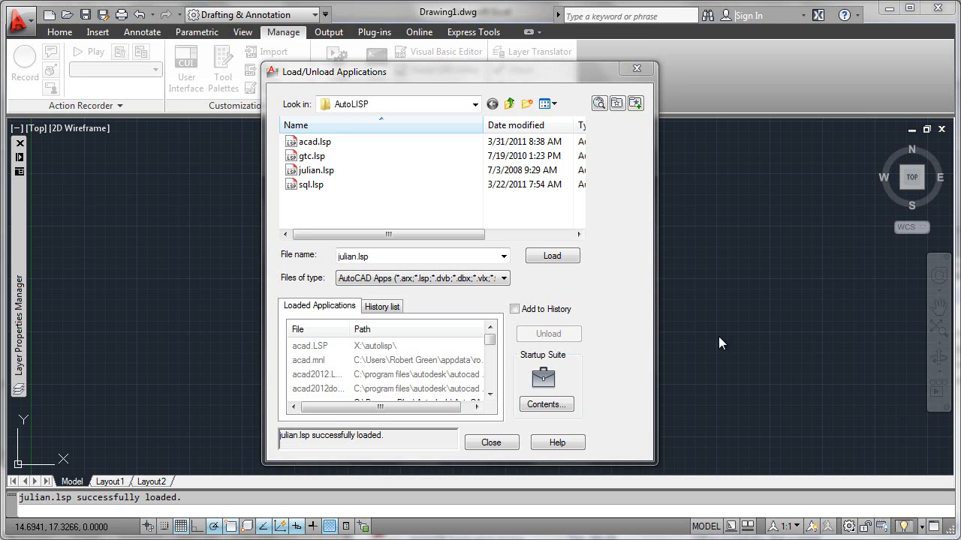
{"action": "mouse_move", "coordinate": [608, 216]}
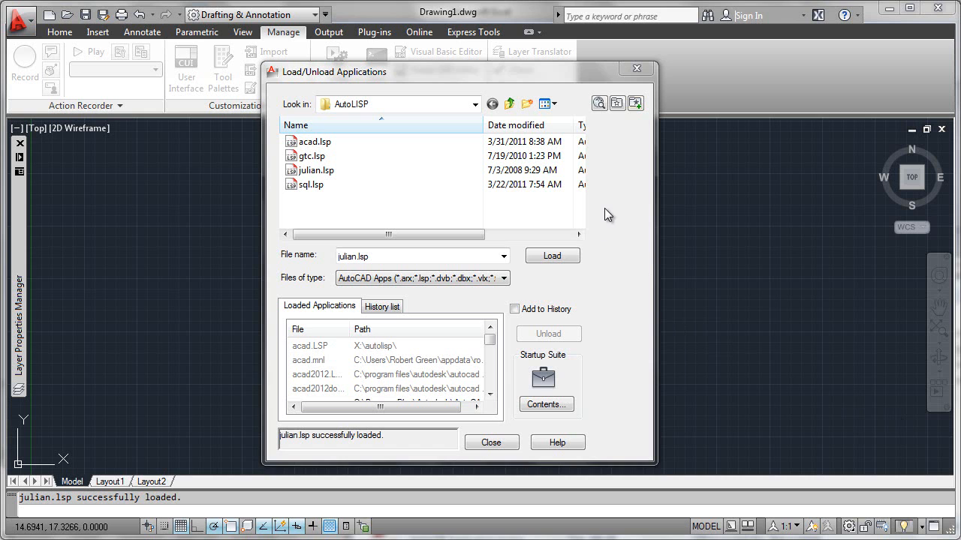
{"action": "mouse_move", "coordinate": [595, 80]}
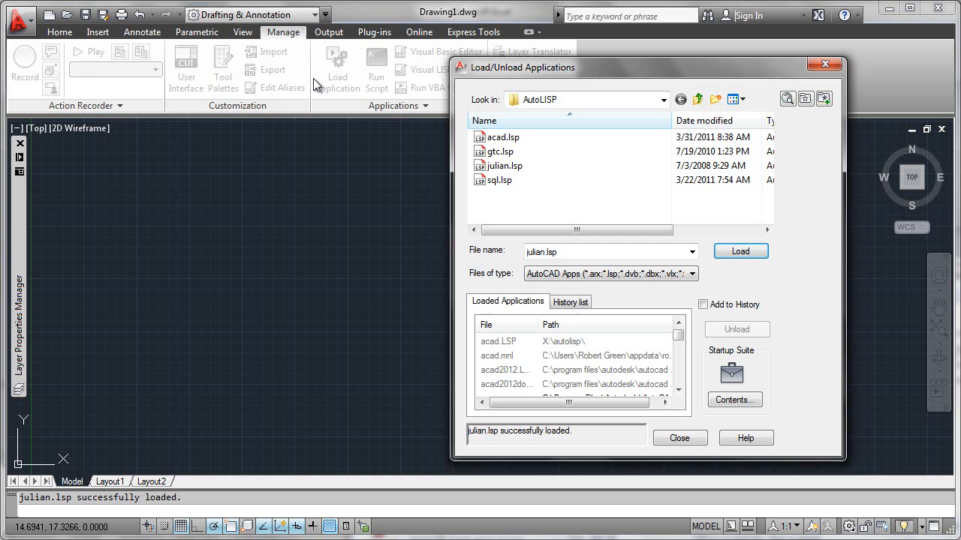
{"action": "mouse_move", "coordinate": [344, 92]}
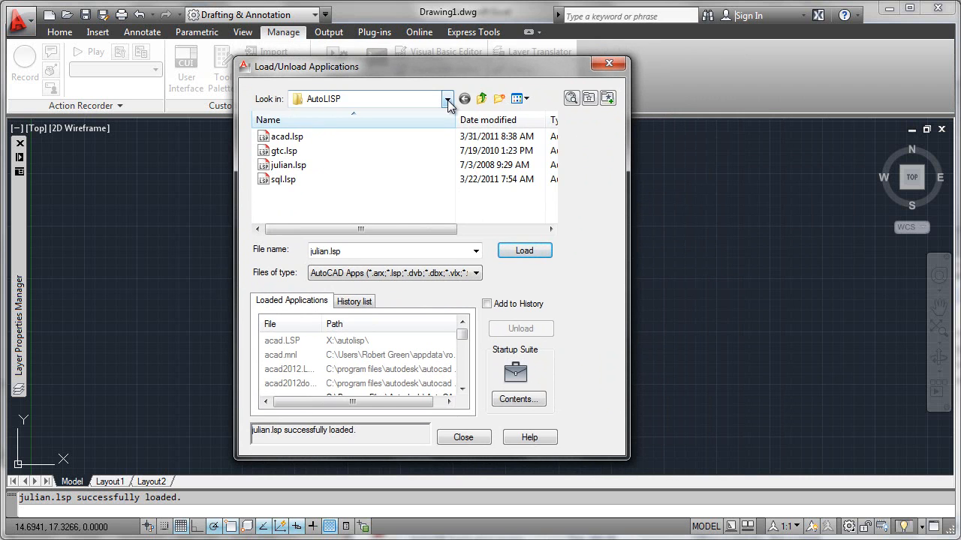
{"action": "mouse_move", "coordinate": [285, 174]}
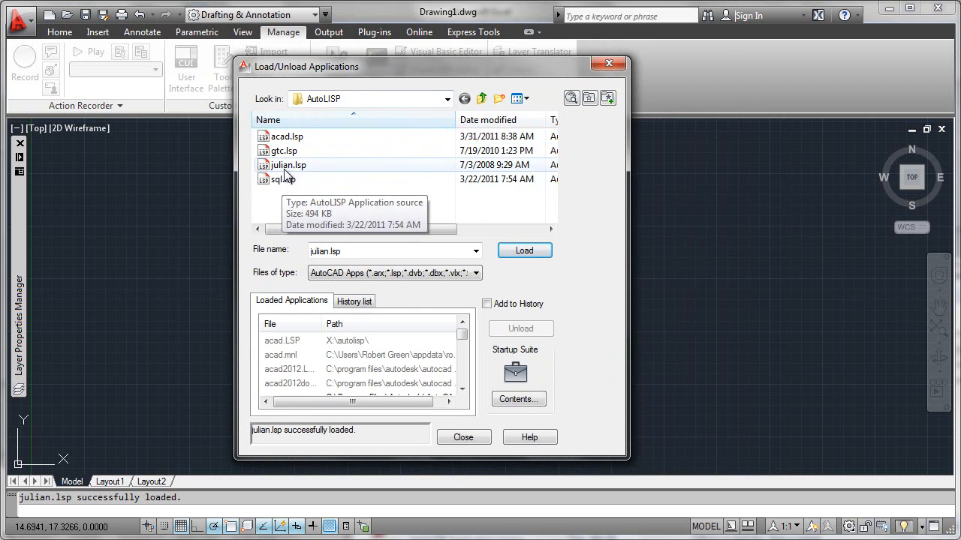
{"action": "mouse_move", "coordinate": [327, 192]}
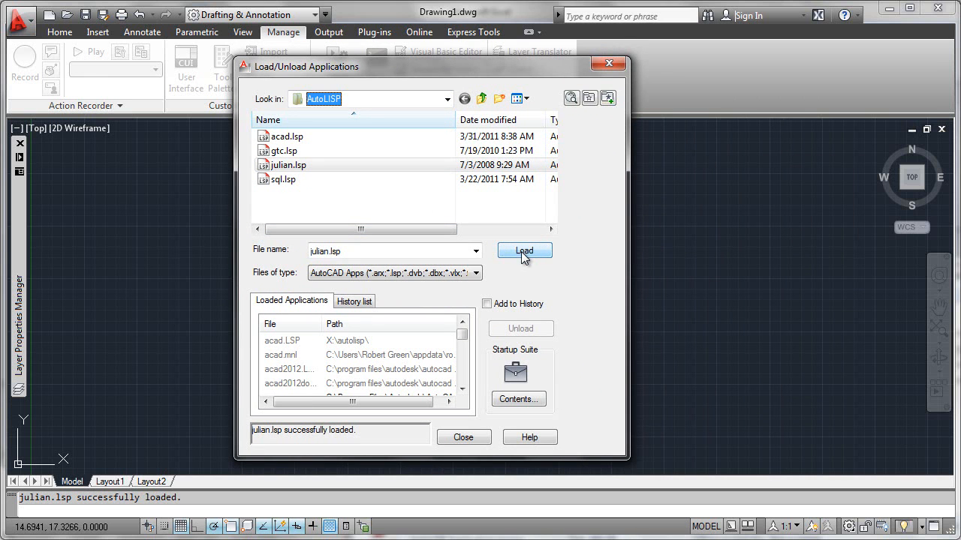
{"action": "mouse_move", "coordinate": [347, 438]}
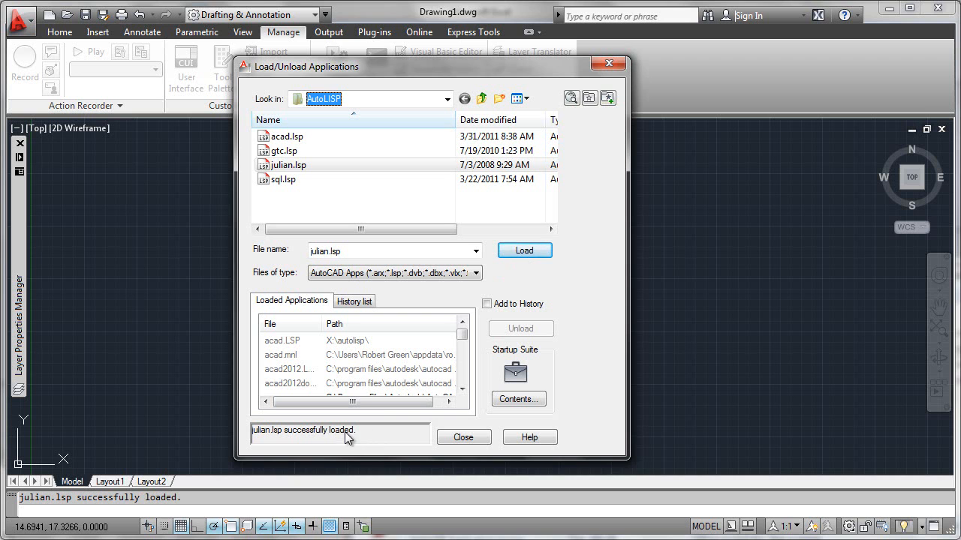
{"action": "mouse_move", "coordinate": [297, 442]}
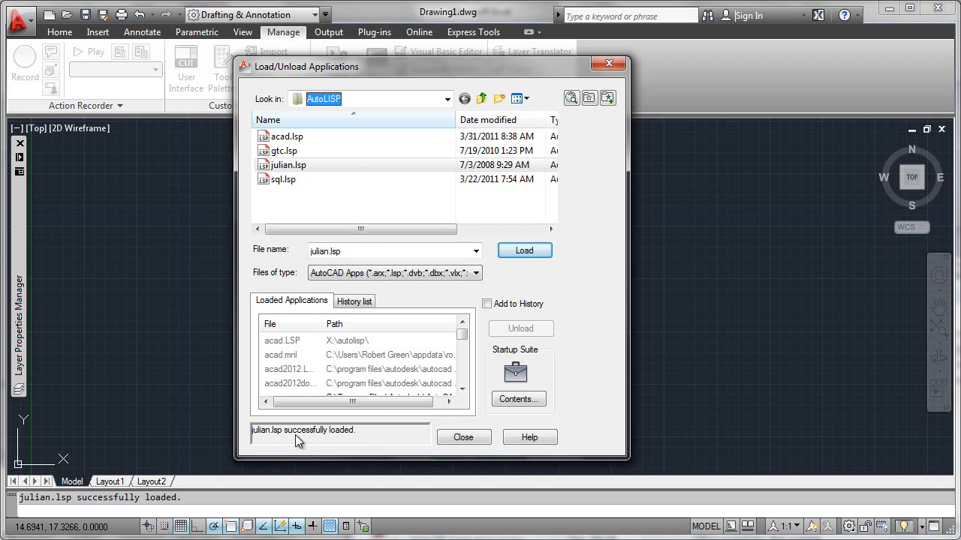
{"action": "mouse_move", "coordinate": [355, 442]}
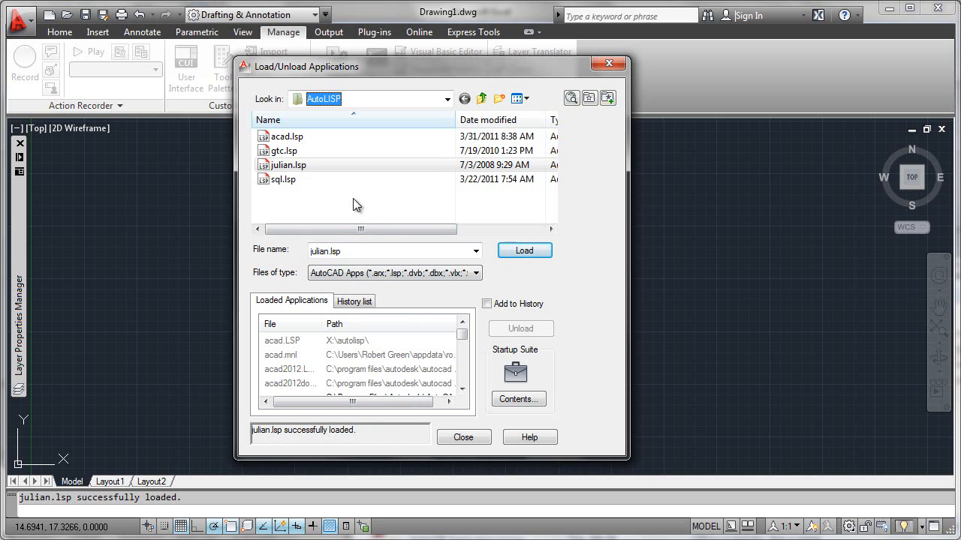
{"action": "mouse_move", "coordinate": [432, 274]}
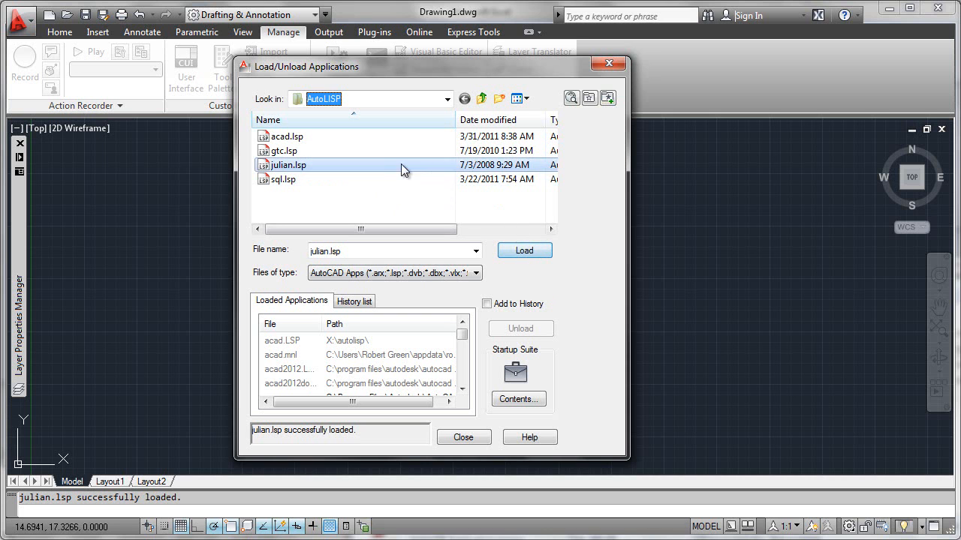
{"action": "mouse_move", "coordinate": [524, 249]}
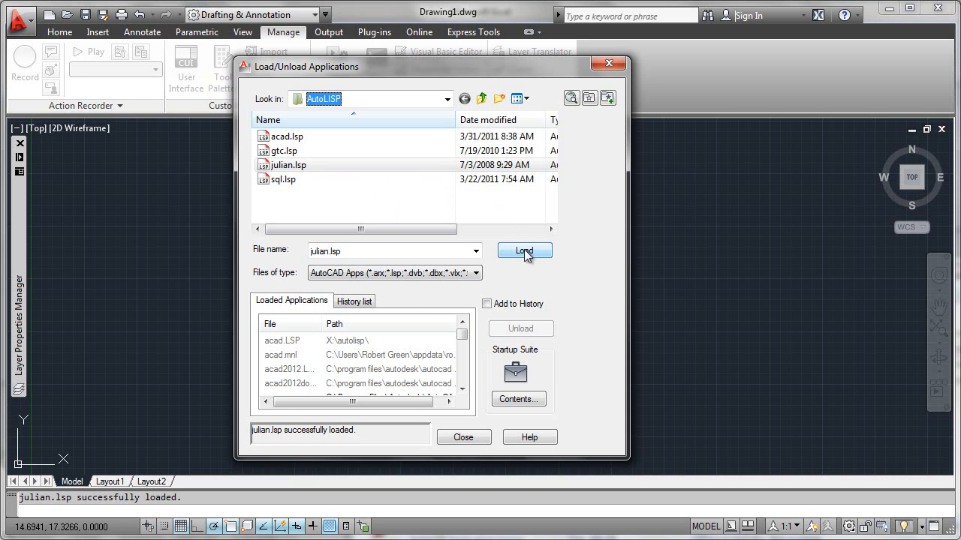
{"action": "mouse_move", "coordinate": [548, 426]}
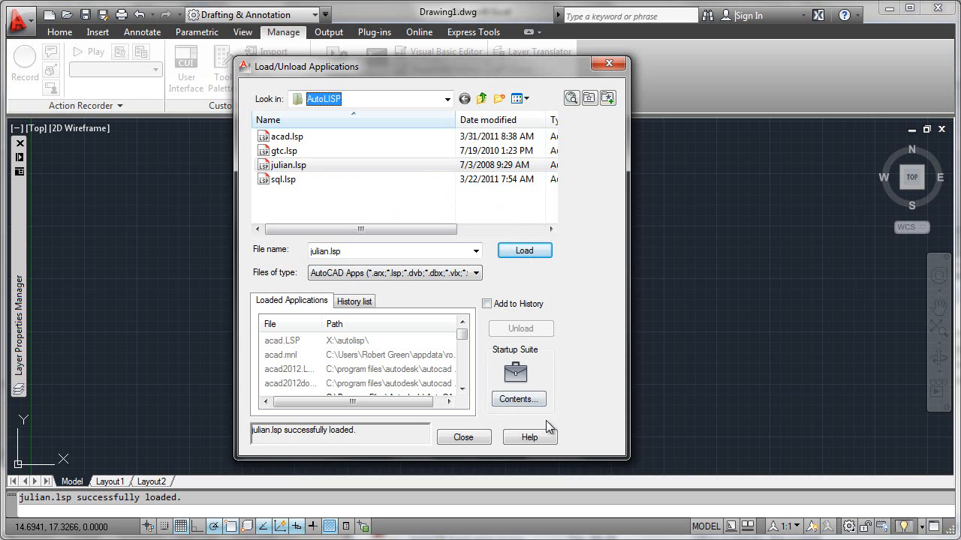
{"action": "mouse_move", "coordinate": [556, 354]}
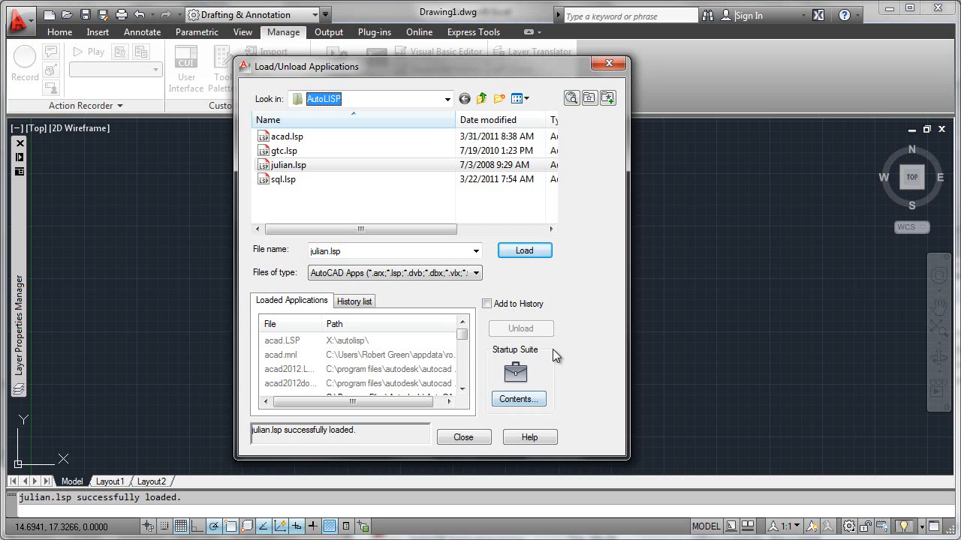
{"action": "mouse_move", "coordinate": [517, 399]}
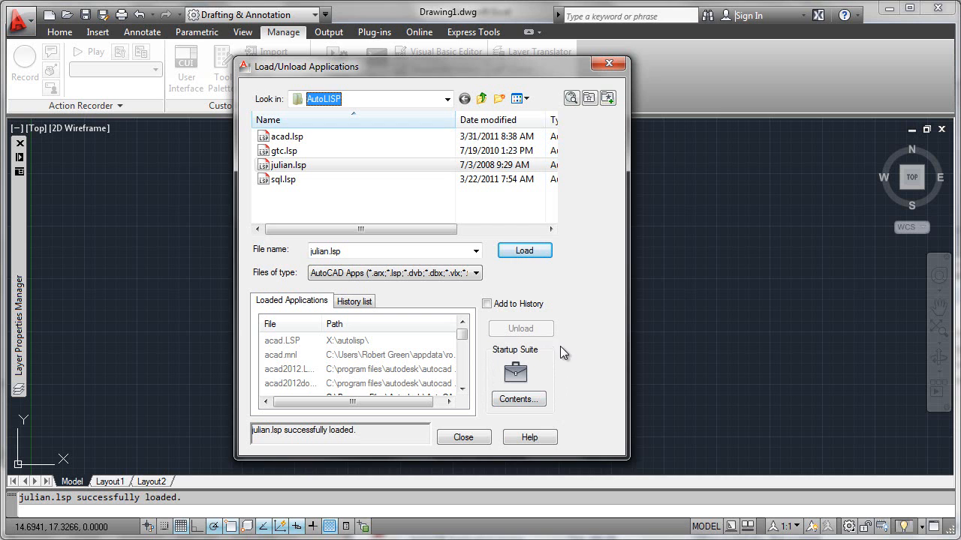
{"action": "mouse_move", "coordinate": [487, 369]}
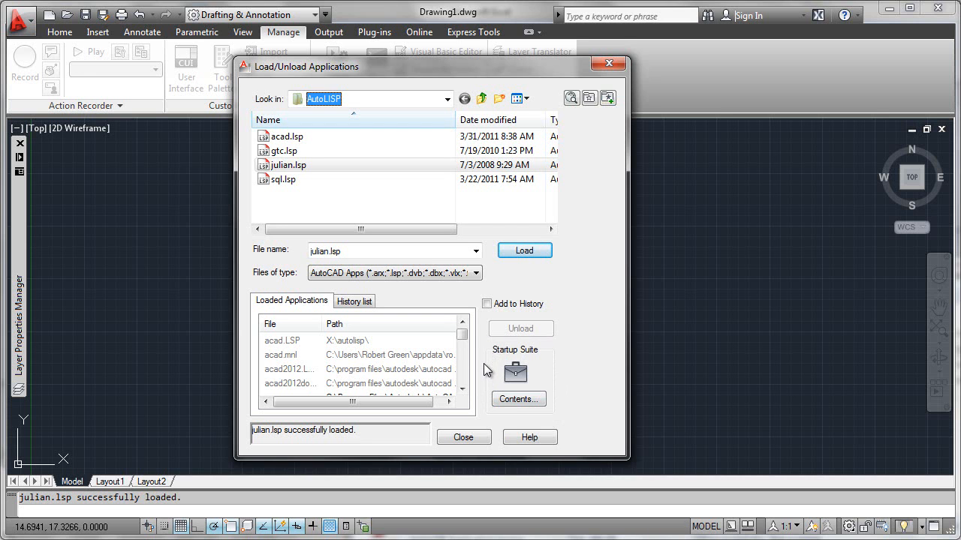
{"action": "mouse_move", "coordinate": [494, 408]}
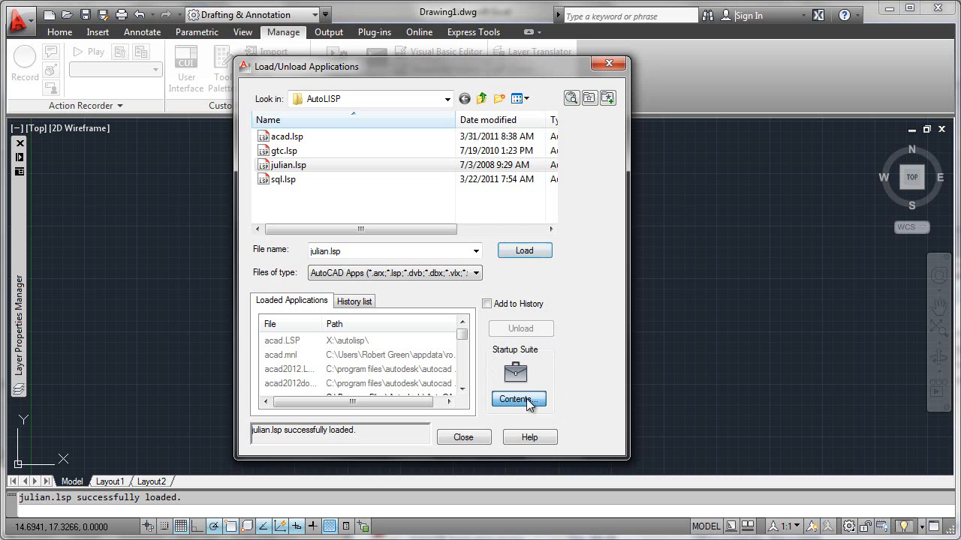
- Show the Startup Suite's list of applications, currently empty
{"action": "left_click", "coordinate": [518, 399]}
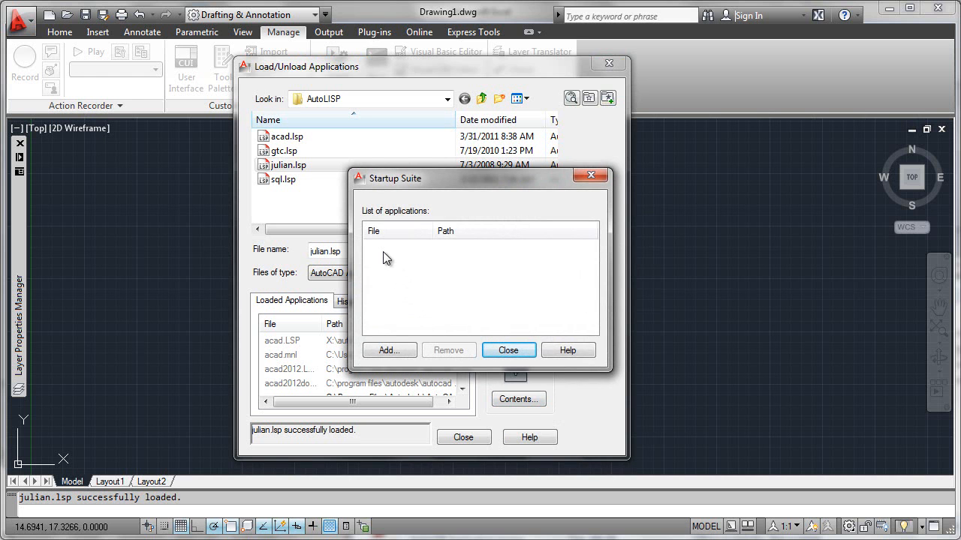
{"action": "mouse_move", "coordinate": [388, 351]}
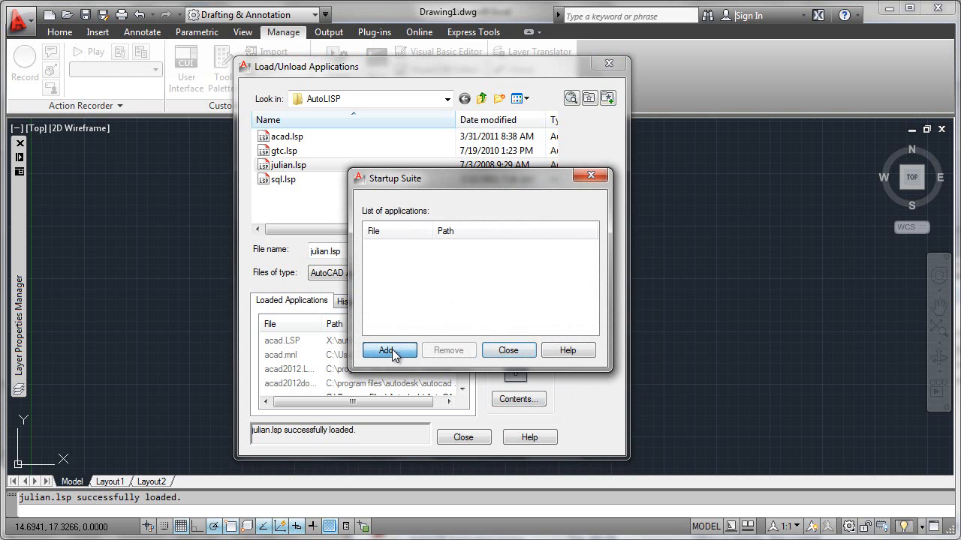
- Choose gtc.lsp, julian.lsp and sql.lsp from the AutoLISP folder for the Startup Suite
{"action": "left_click", "coordinate": [386, 350]}
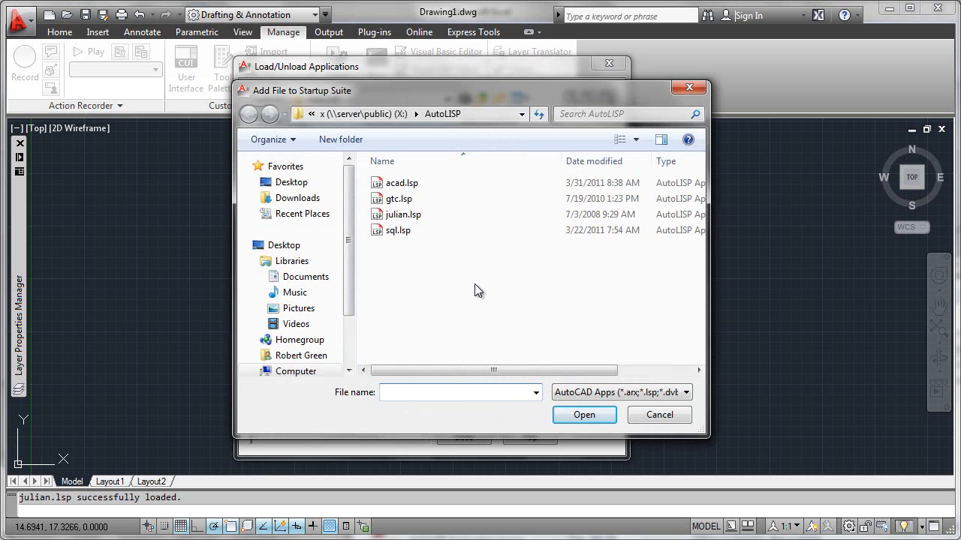
{"action": "mouse_move", "coordinate": [525, 96]}
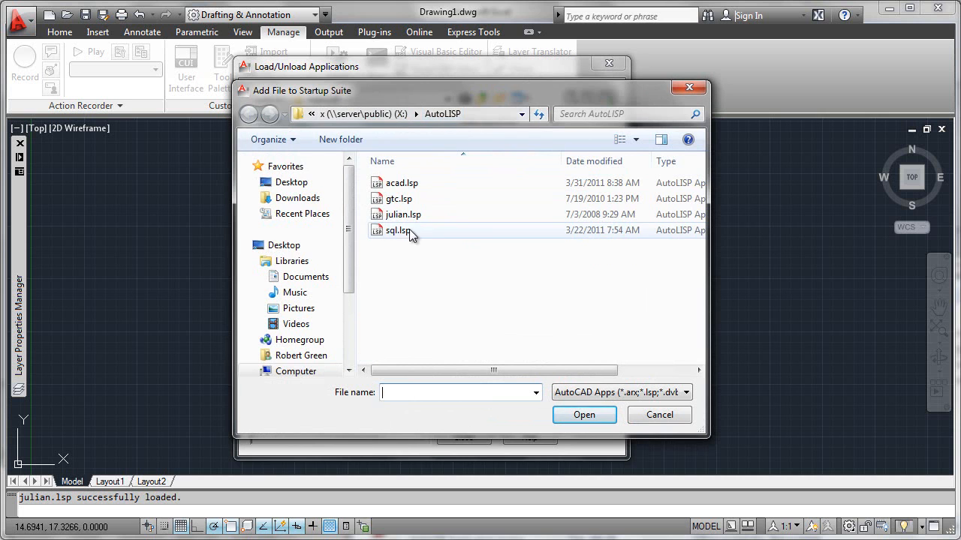
{"action": "left_click", "coordinate": [399, 198]}
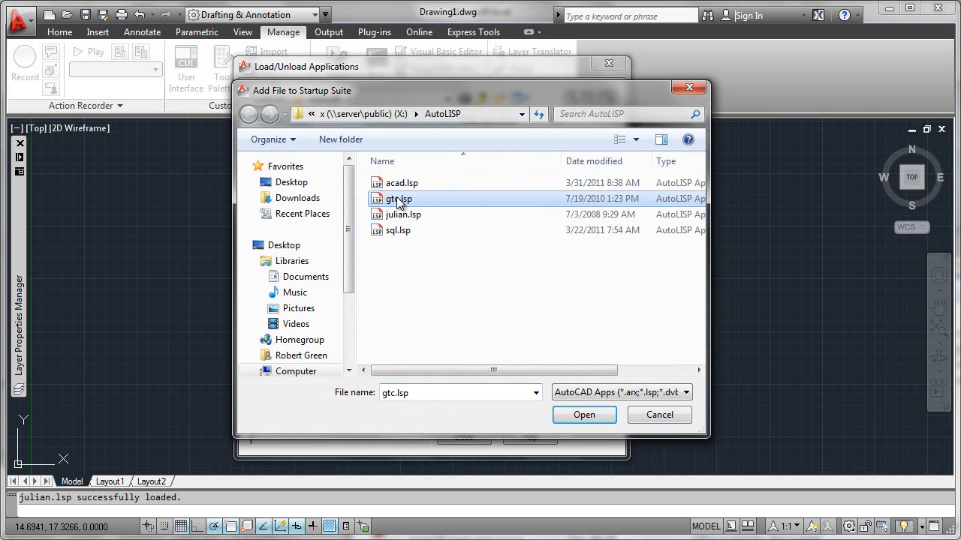
{"action": "mouse_move", "coordinate": [403, 215]}
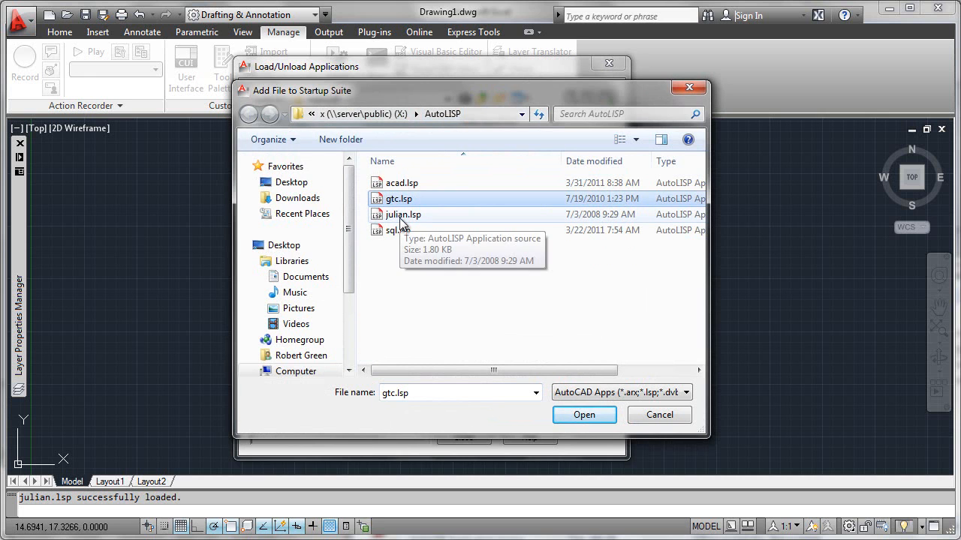
{"action": "left_click", "coordinate": [398, 231]}
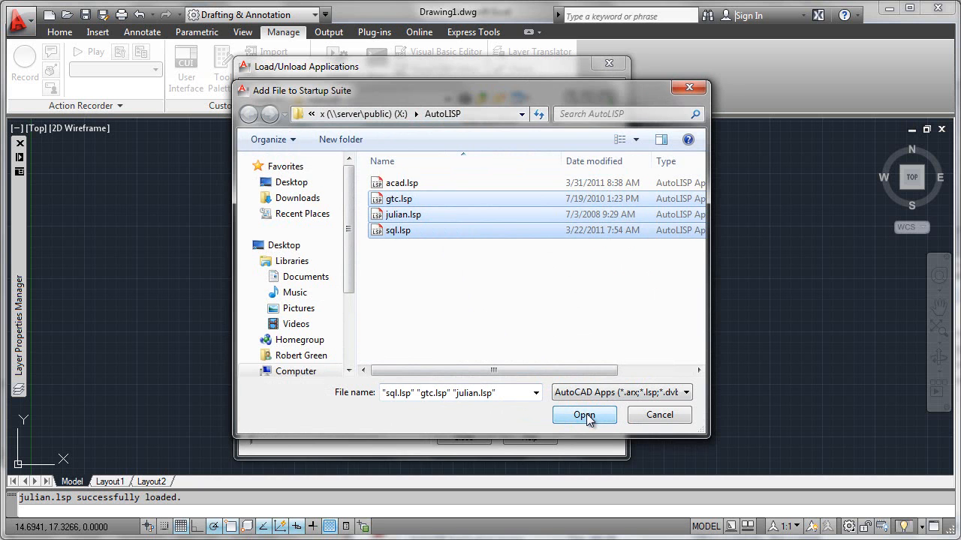
- Confirm adding gtc.lsp, julian.lsp and sql.lsp to the Startup Suite
{"action": "left_click", "coordinate": [584, 415]}
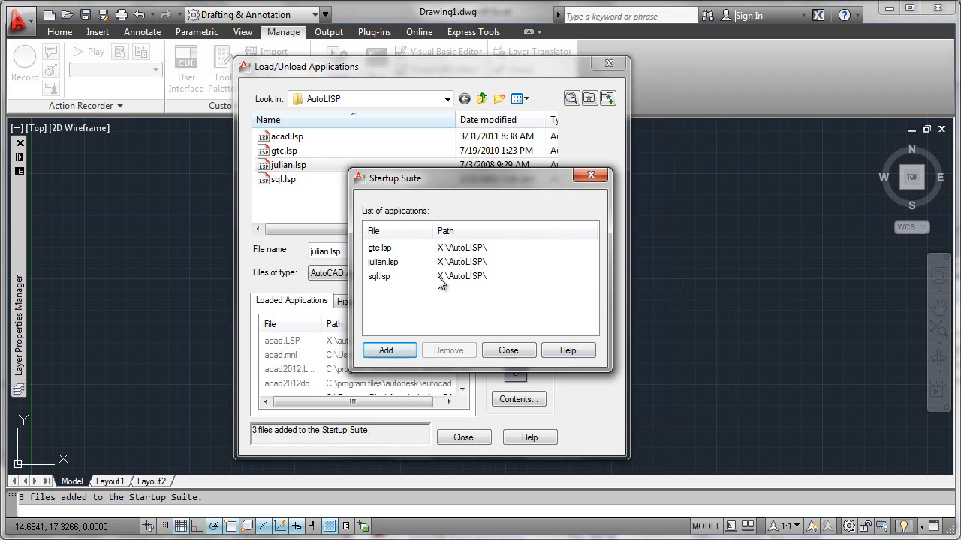
{"action": "mouse_move", "coordinate": [462, 249]}
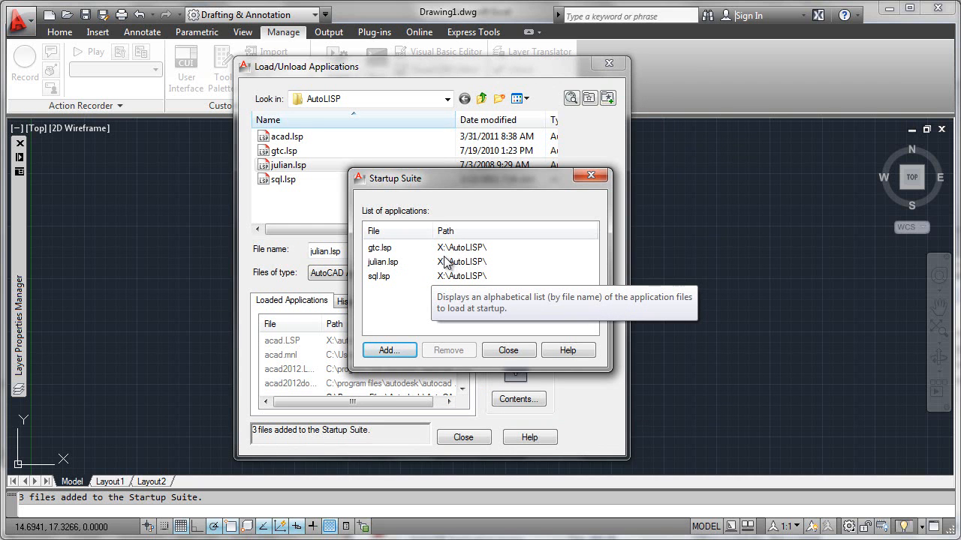
{"action": "mouse_move", "coordinate": [469, 252]}
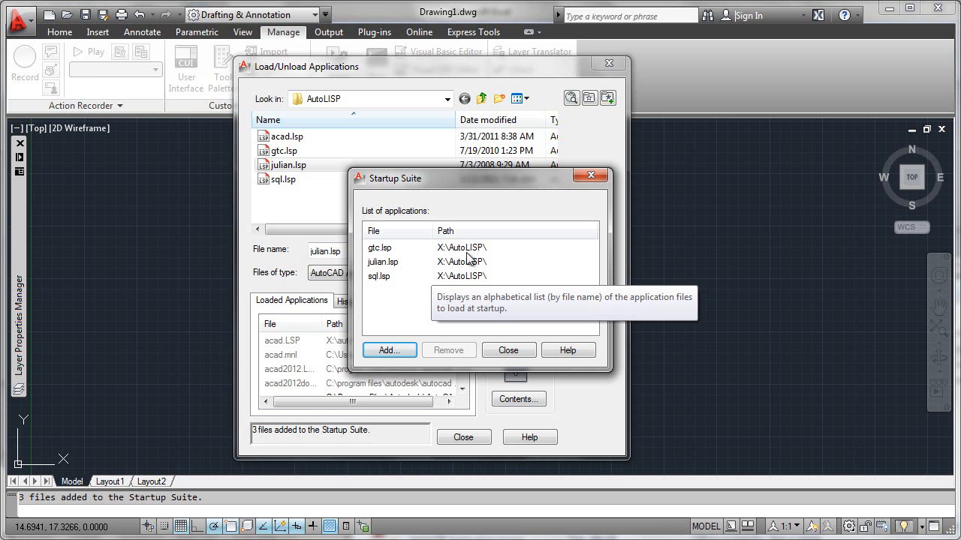
{"action": "mouse_move", "coordinate": [385, 253]}
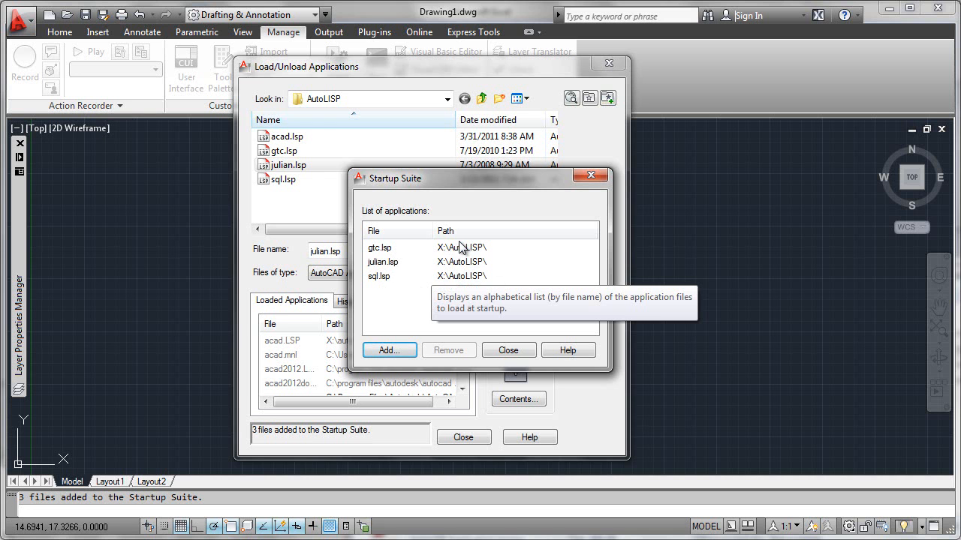
{"action": "mouse_move", "coordinate": [509, 351]}
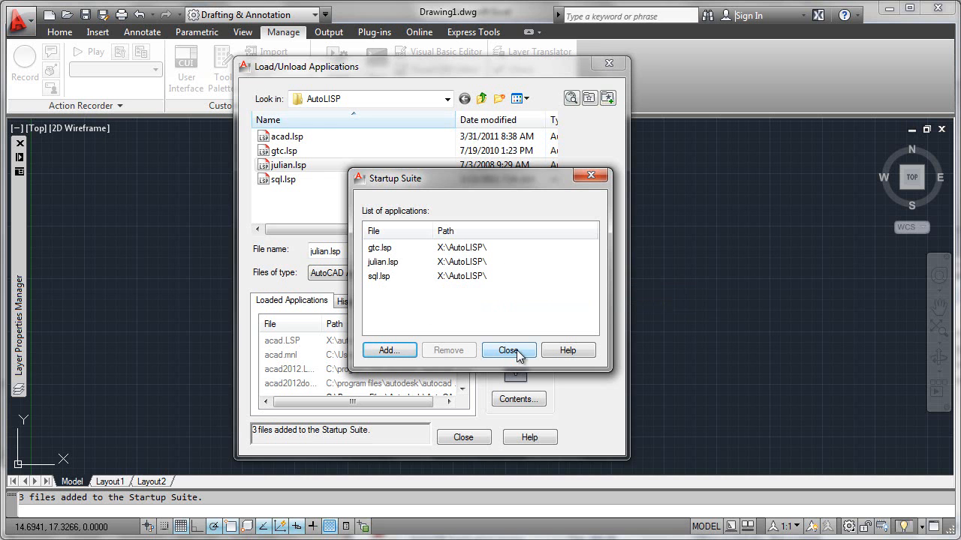
- Close the Startup Suite list and bring up the APPLOAD help page
{"action": "left_click", "coordinate": [508, 352]}
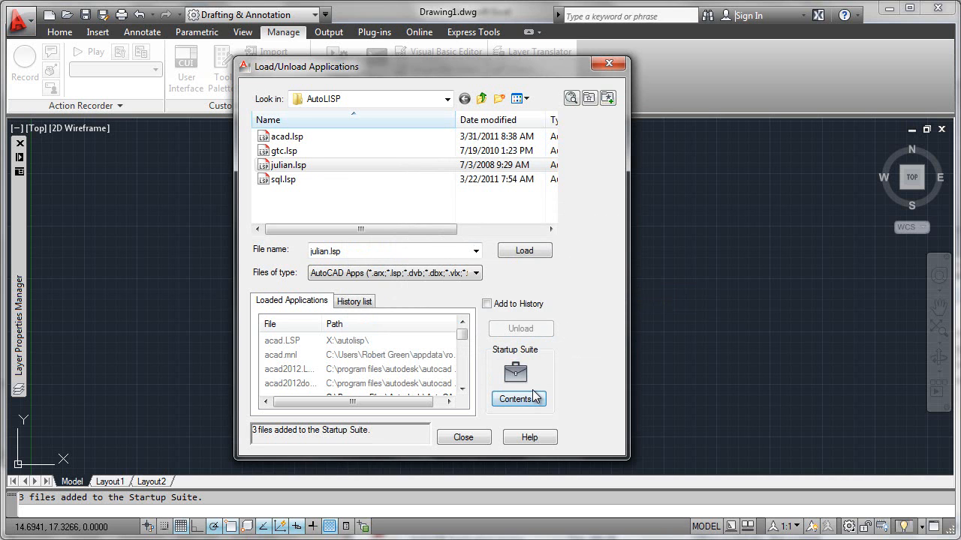
{"action": "mouse_move", "coordinate": [572, 387]}
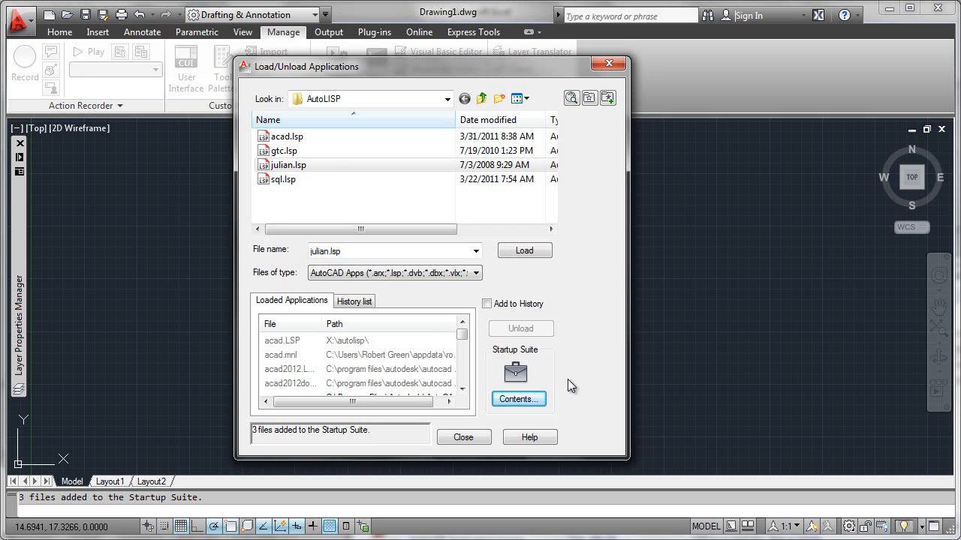
{"action": "mouse_move", "coordinate": [513, 369]}
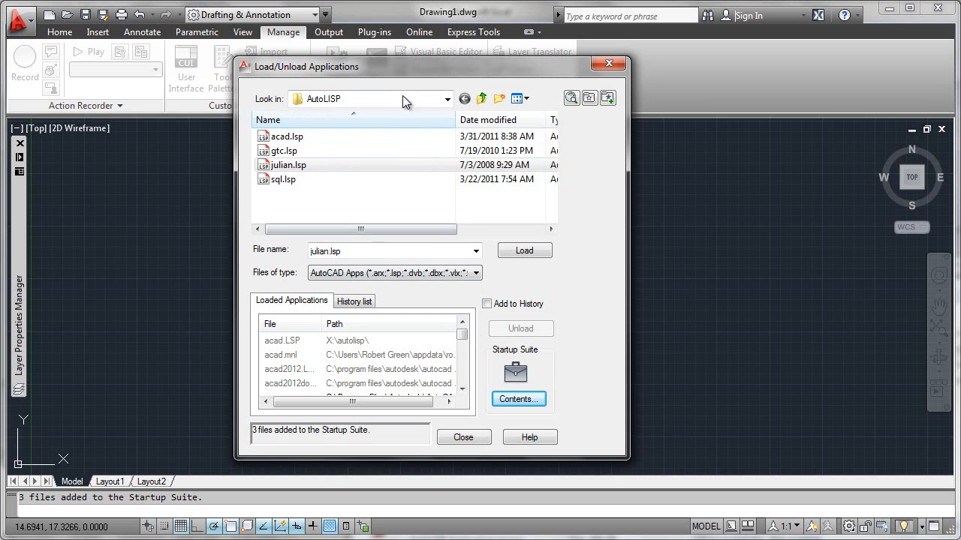
{"action": "mouse_move", "coordinate": [510, 69]}
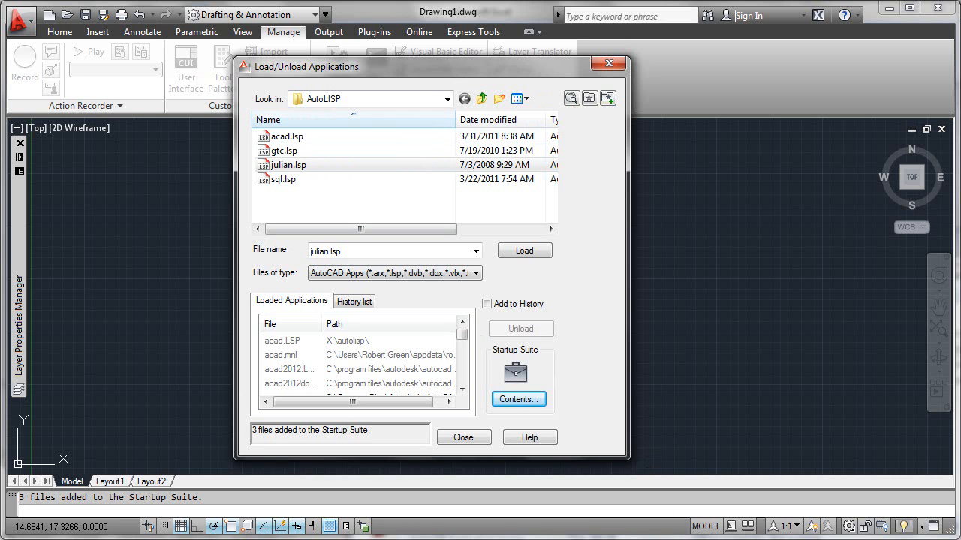
{"action": "left_click", "coordinate": [529, 437]}
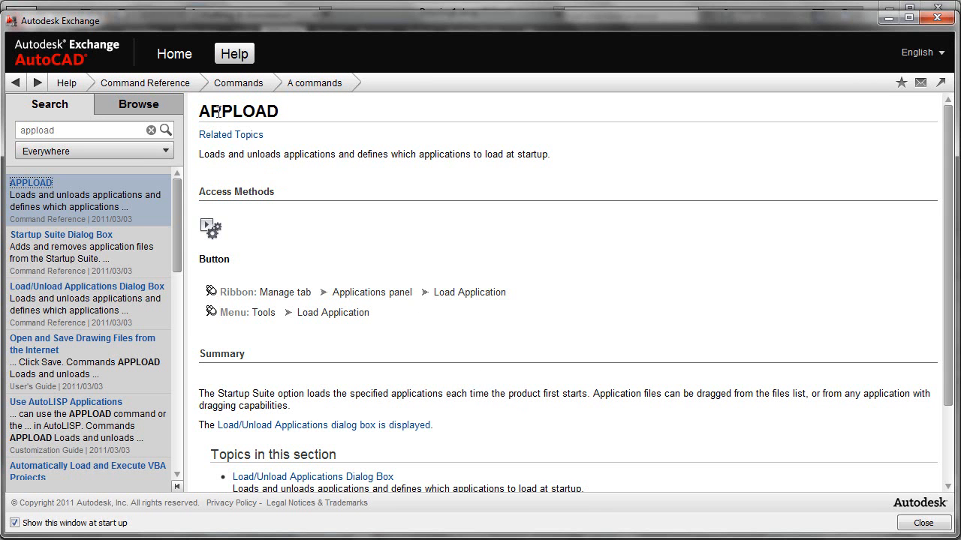
{"action": "mouse_move", "coordinate": [295, 118]}
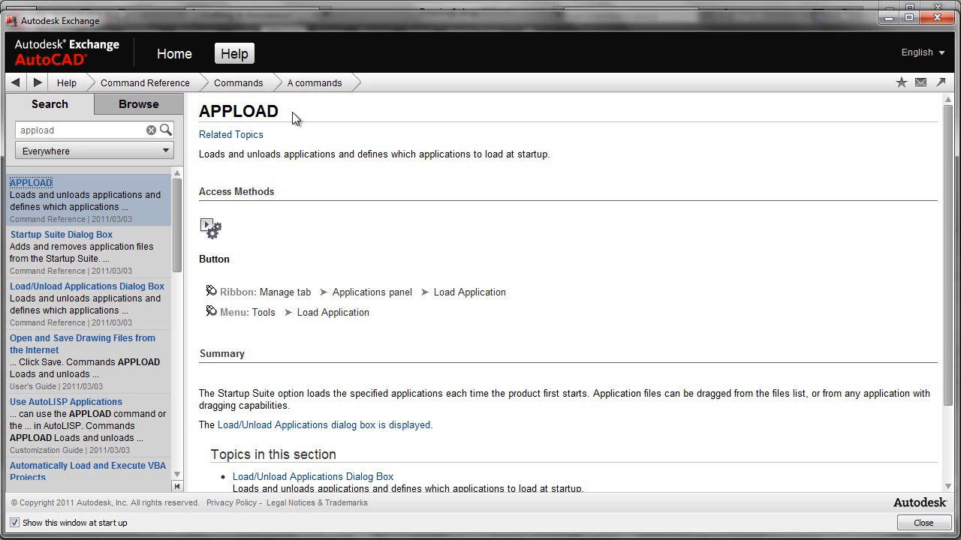